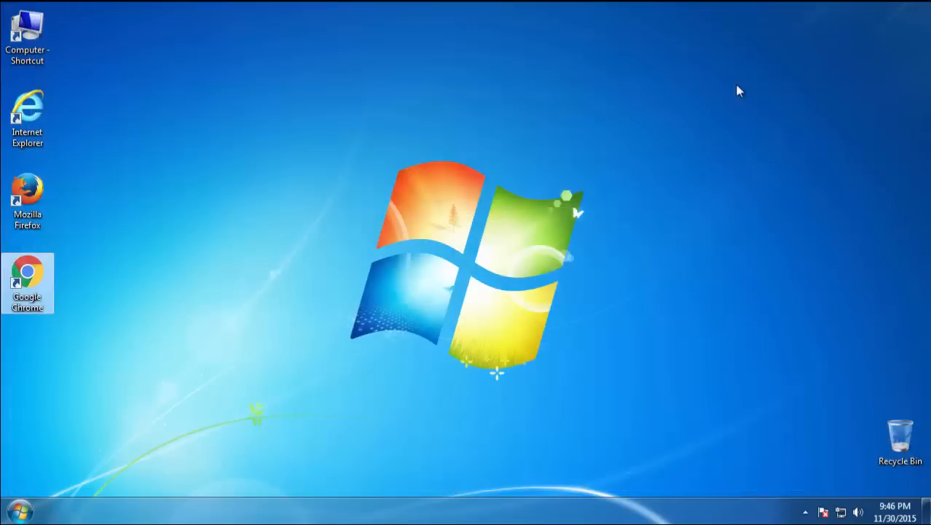
Step: Restart the computer from the Start menu so it boots into Safe Mode
click(20, 510)
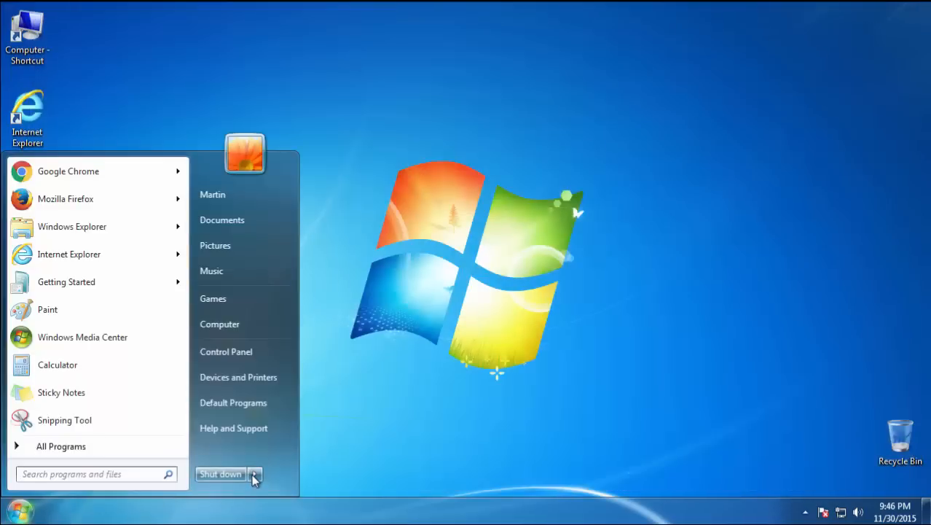
click(255, 474)
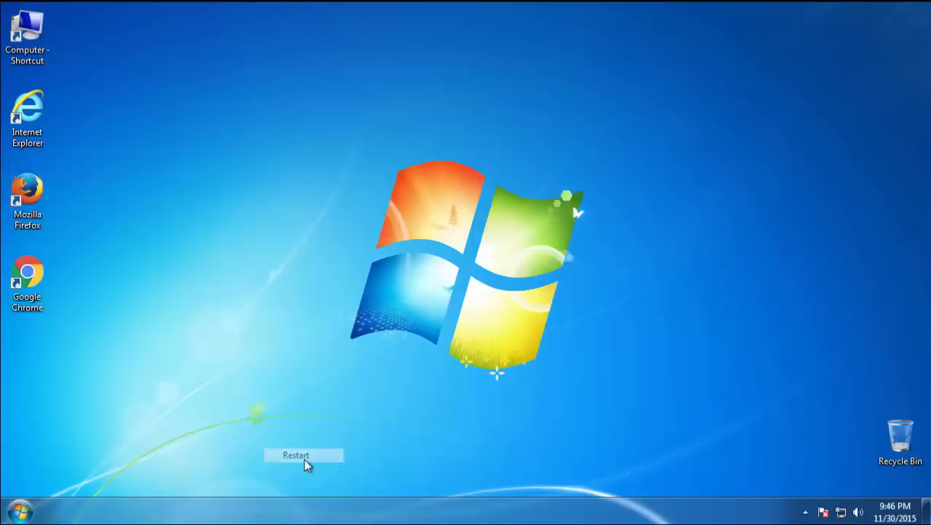
click(296, 455)
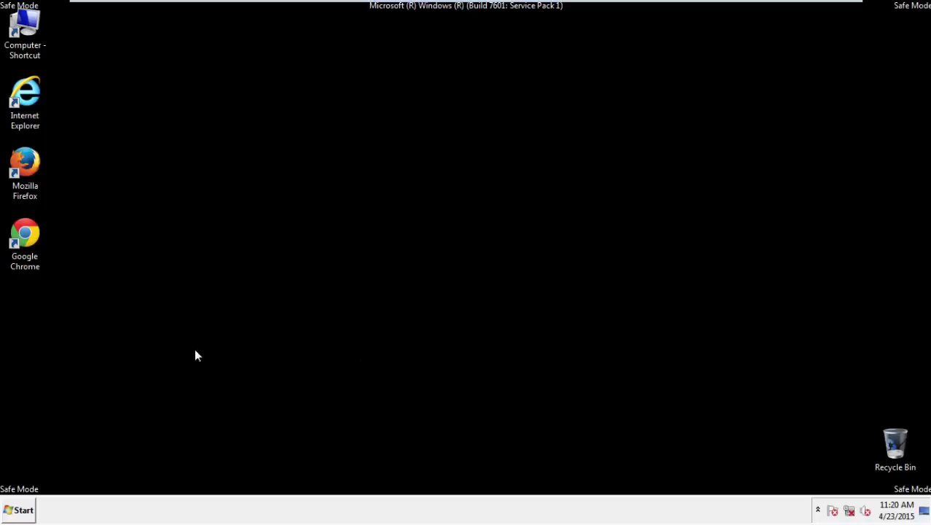
Step: Launch regedit by searching 'reg' from the Start menu
click(20, 510)
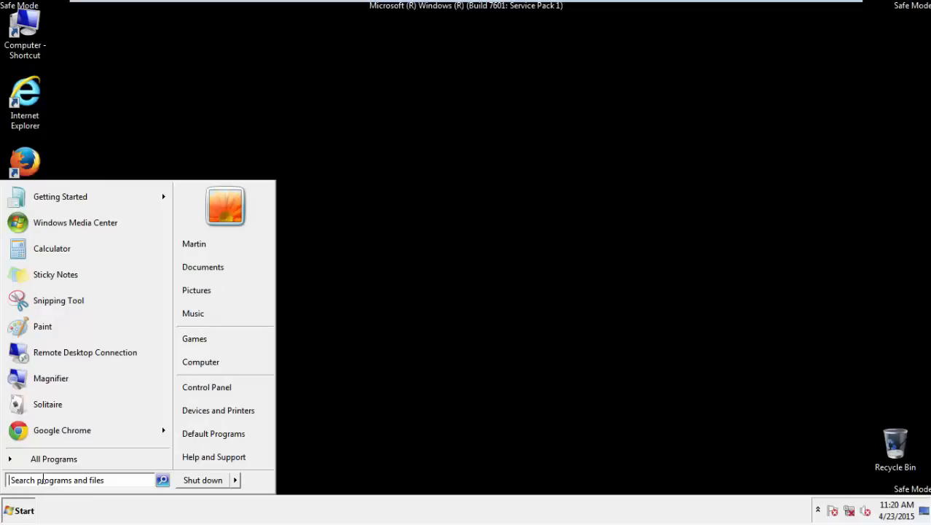
text(reg)
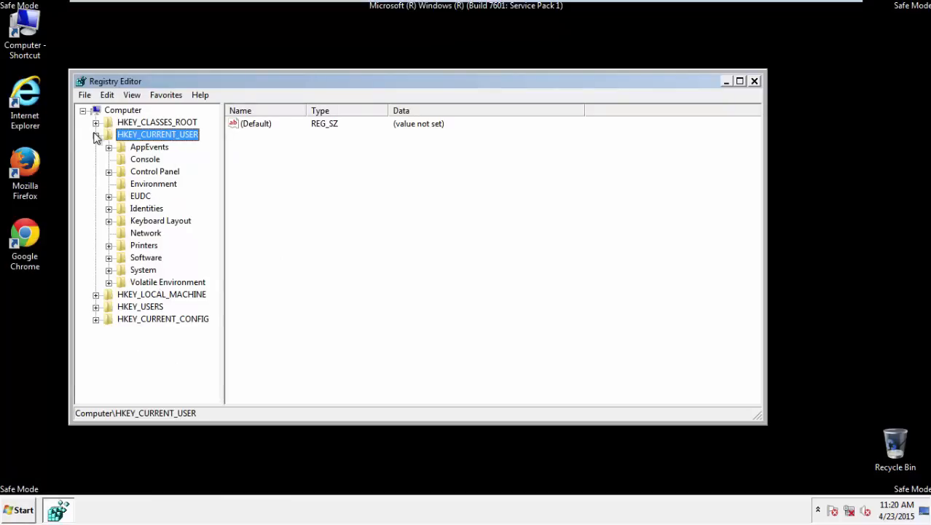
Step: Expand HKEY_CURRENT_USER and browse toward the Internet Explorer key under Software\Microsoft
click(96, 134)
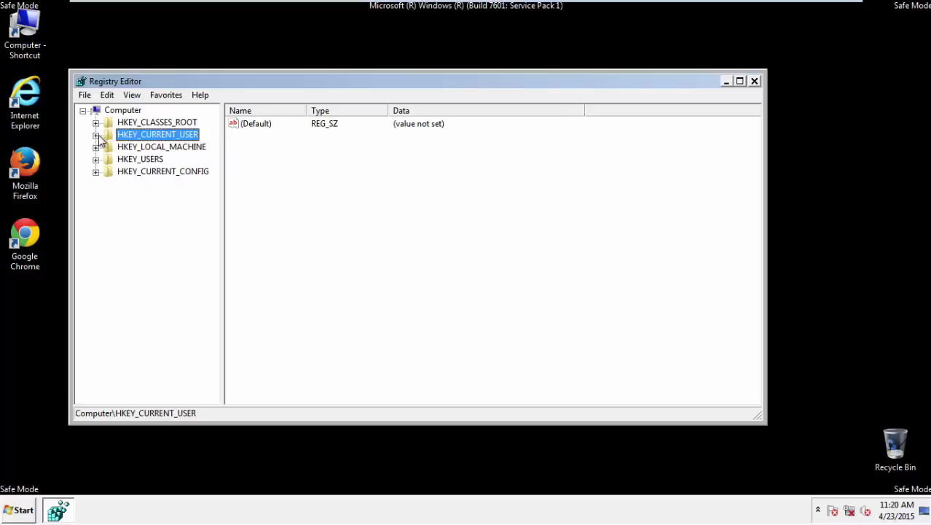
mouse_move(158, 134)
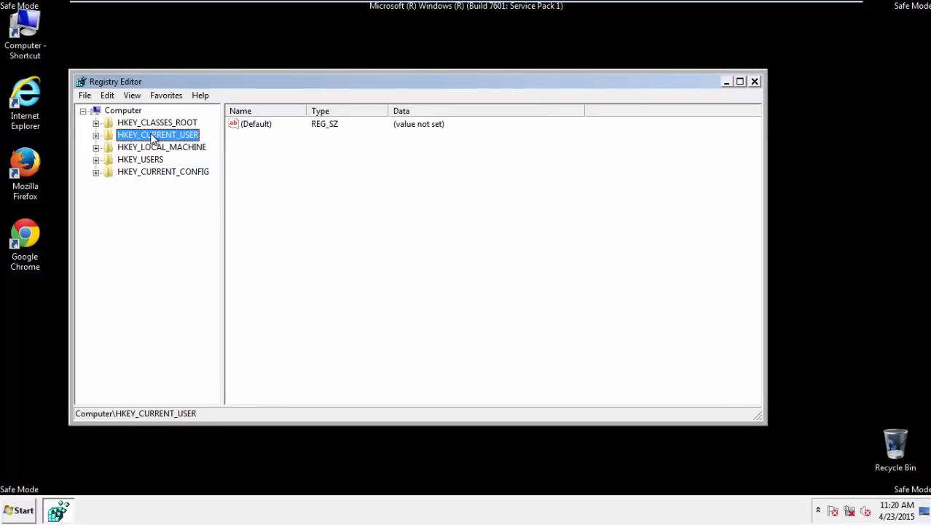
click(96, 134)
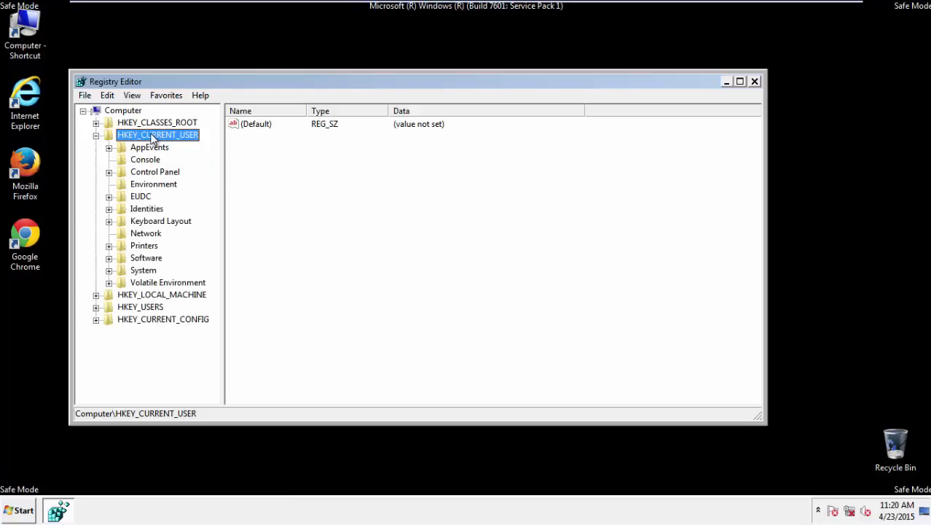
mouse_move(148, 260)
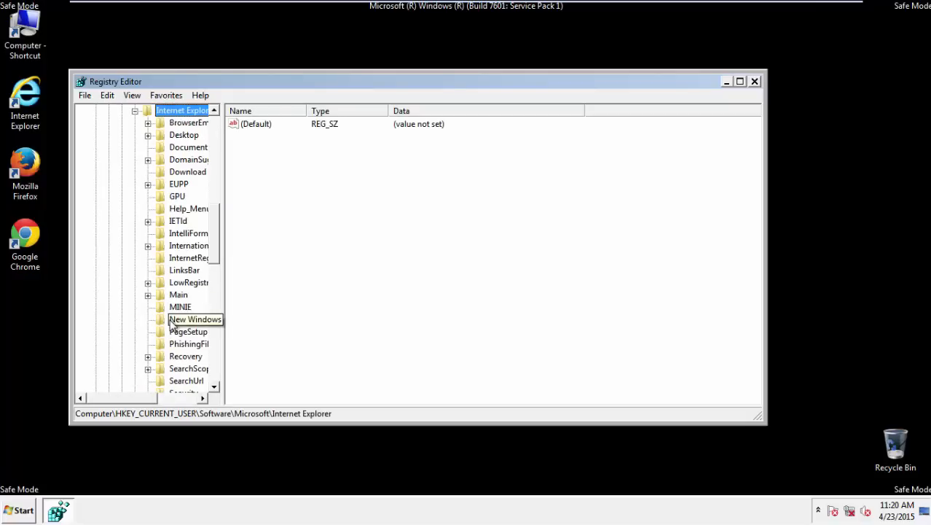
scroll(down, 3)
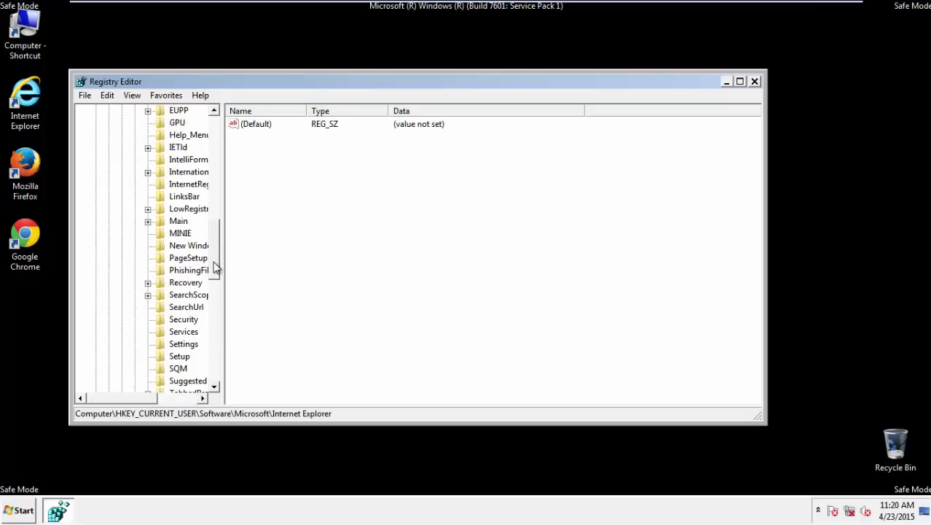
Step: Delete the hijacked Start Page value under Internet Explorer\Main and close Registry Editor
click(178, 221)
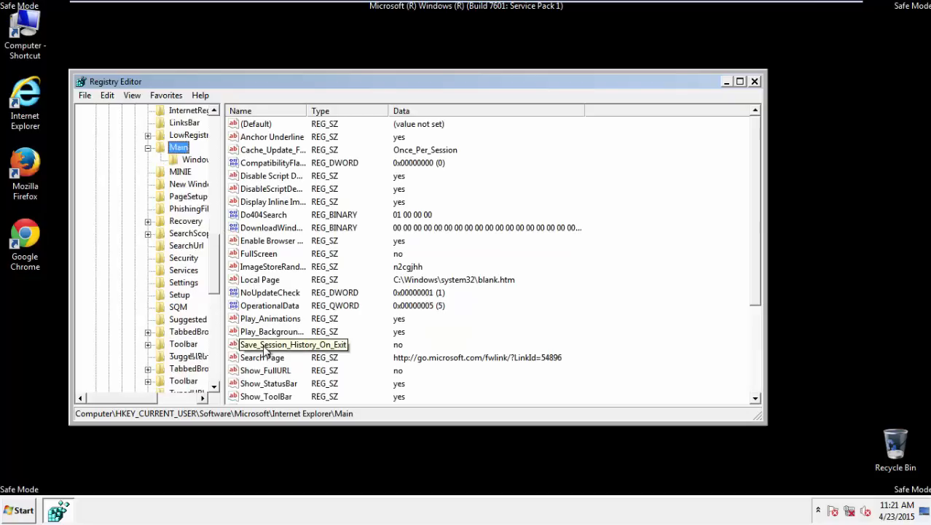
scroll(down, 3)
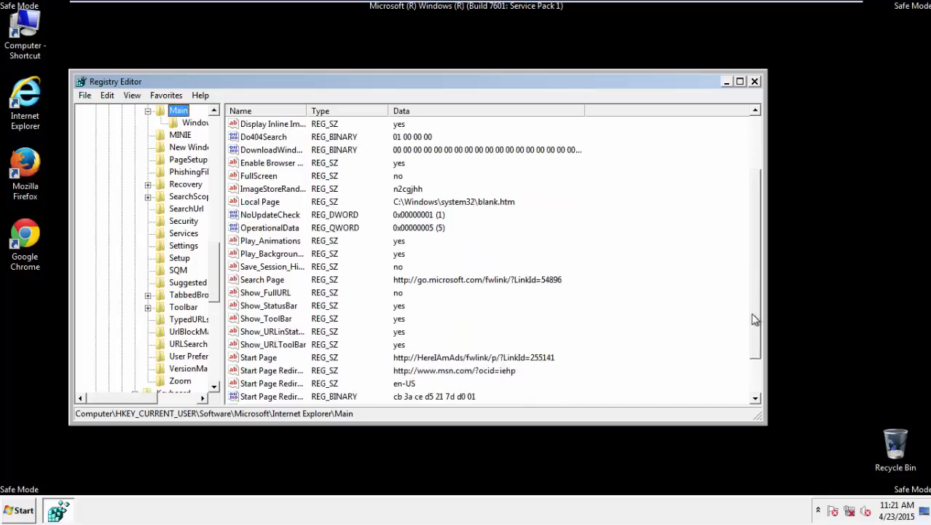
scroll(down, 3)
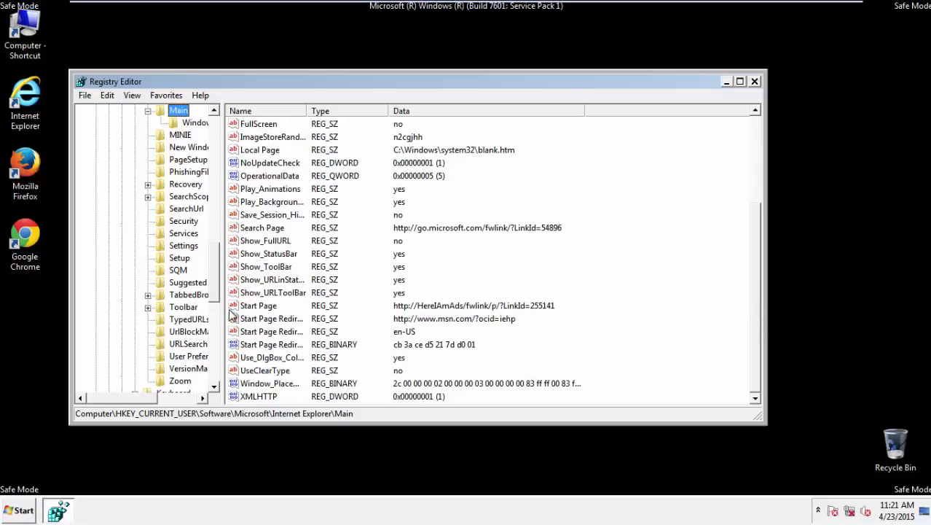
click(260, 306)
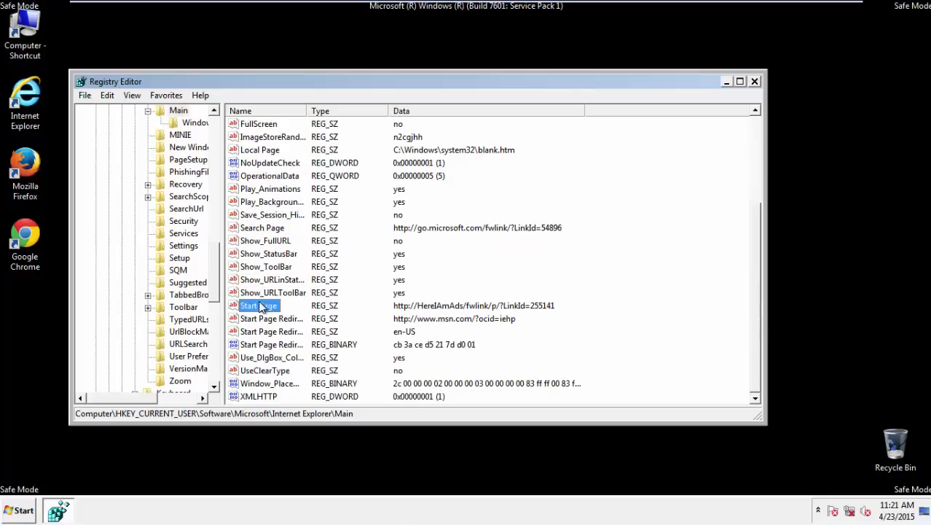
right_click(259, 306)
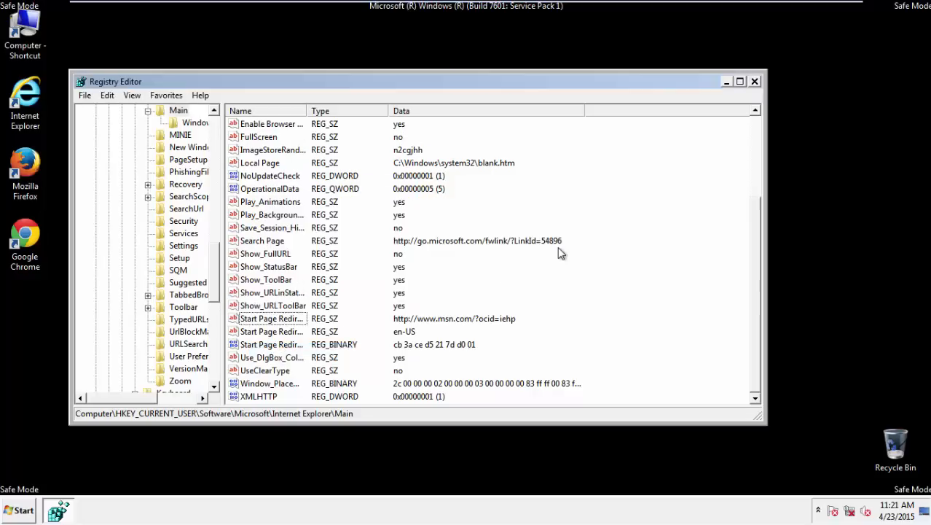
click(755, 82)
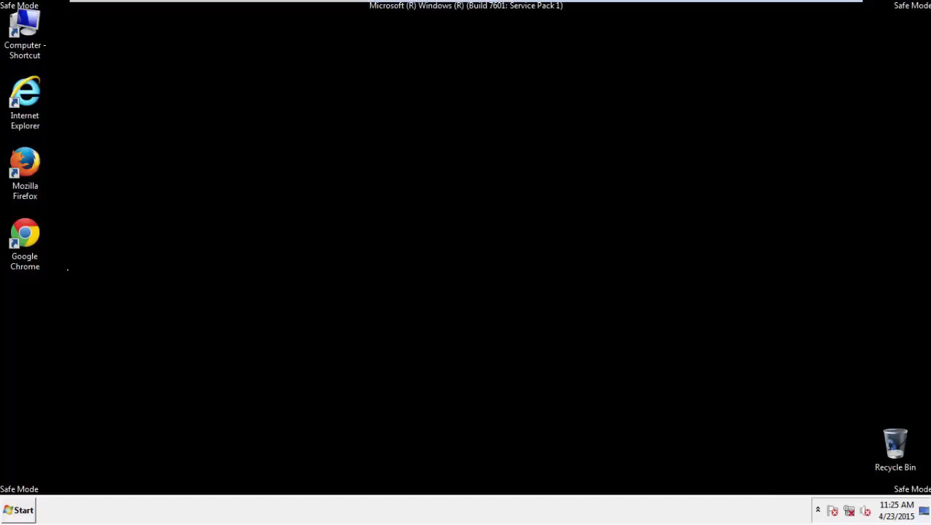
Step: Launch Firefox, declining the default-browser prompt, and bring up Clear Recent History
double_click(25, 167)
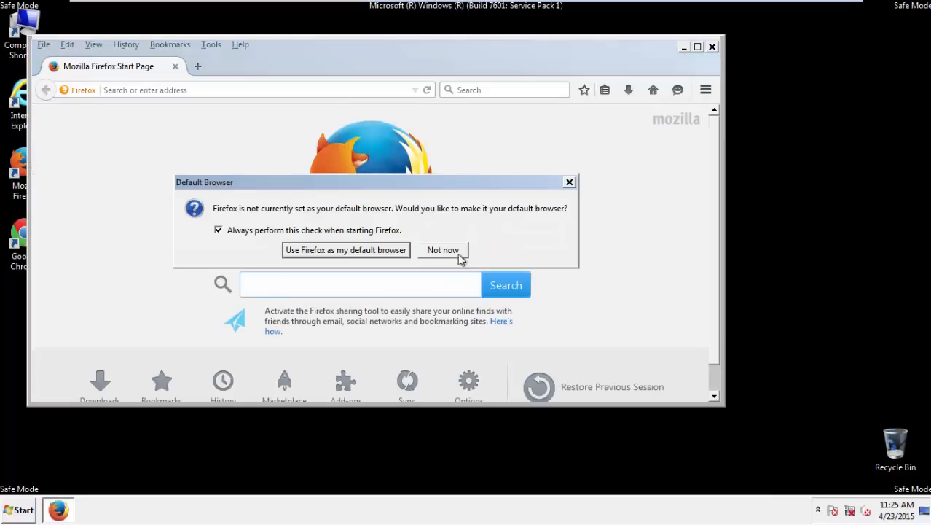
click(443, 250)
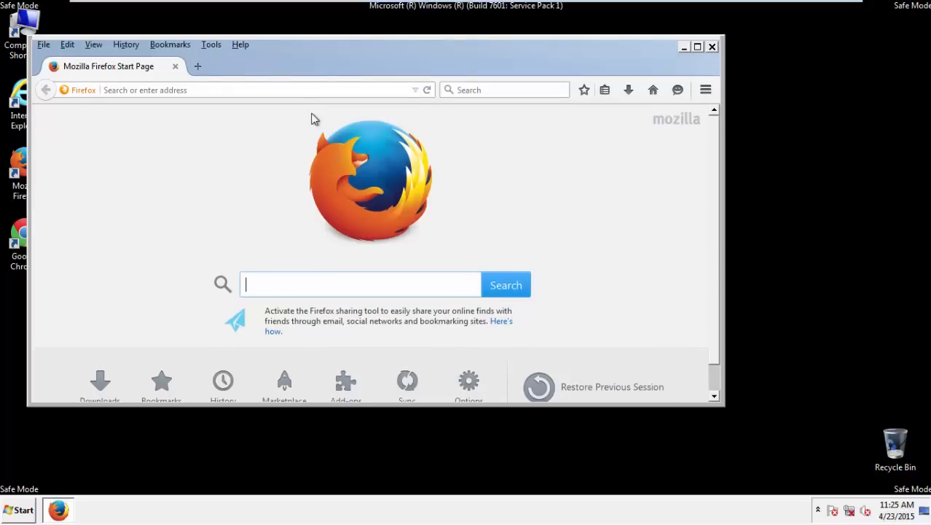
click(125, 44)
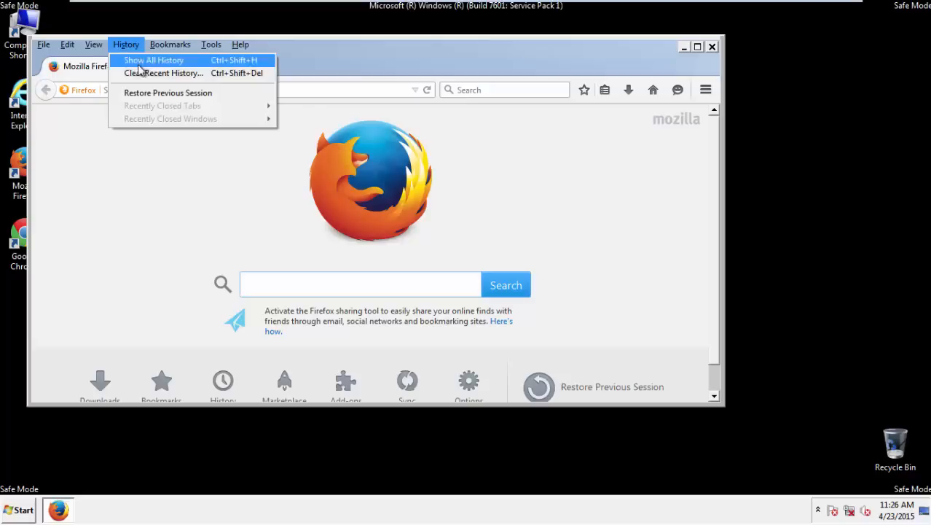
click(163, 72)
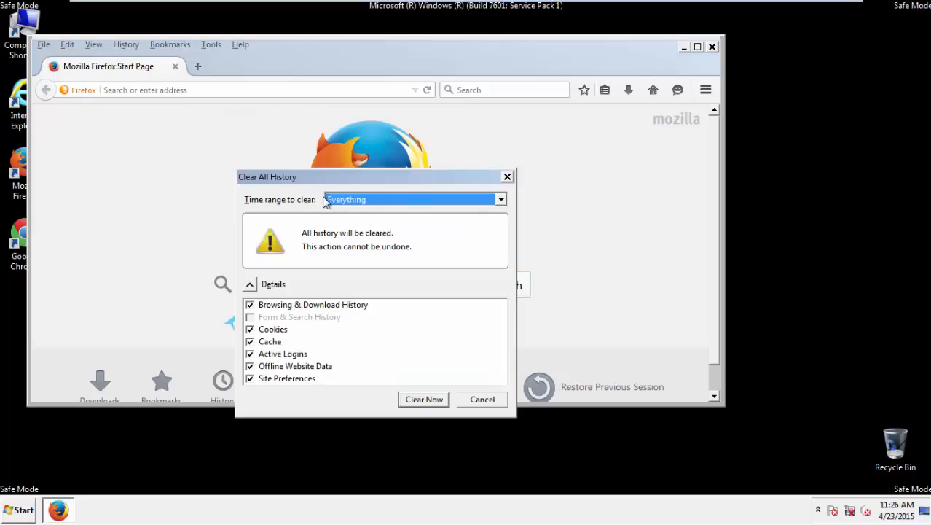
Step: Clear all history items with the time range set to Everything
click(500, 198)
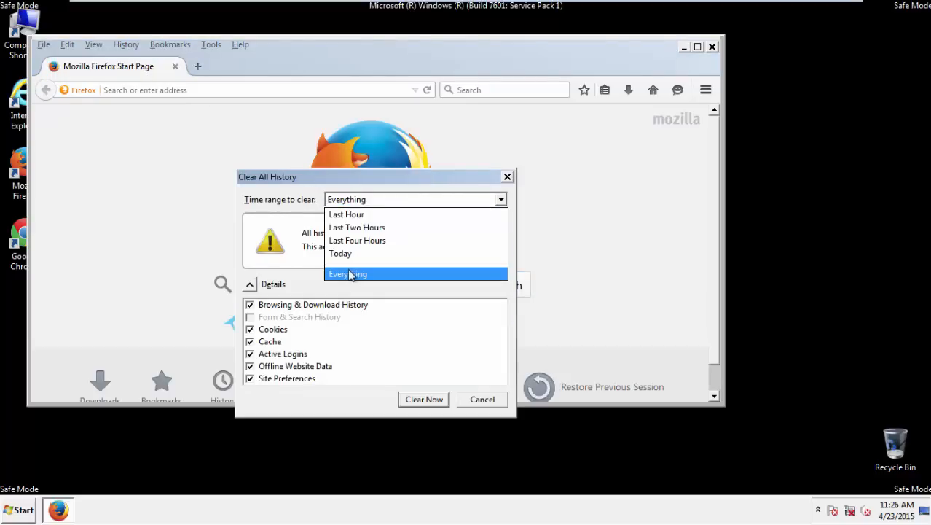
click(347, 274)
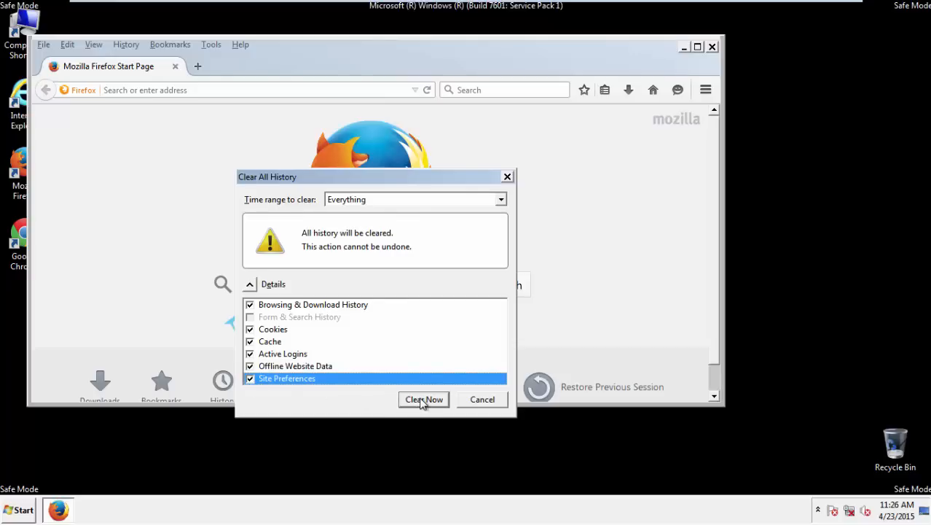
click(422, 399)
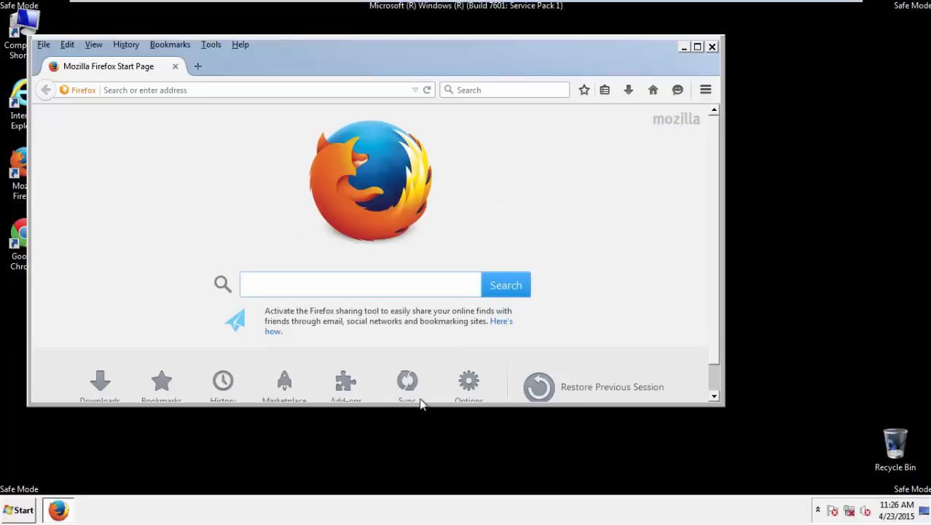
Step: Refresh Firefox to its default state from the Troubleshooting Information page
click(240, 43)
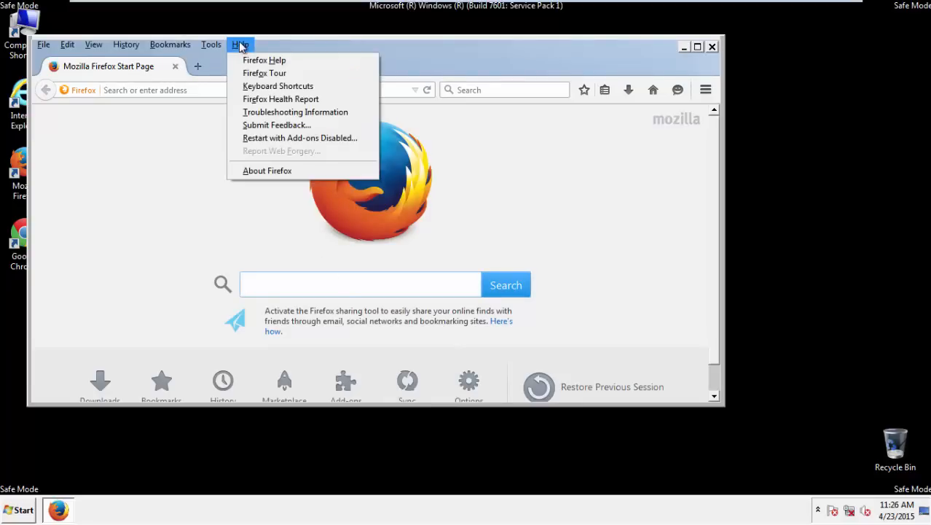
click(294, 111)
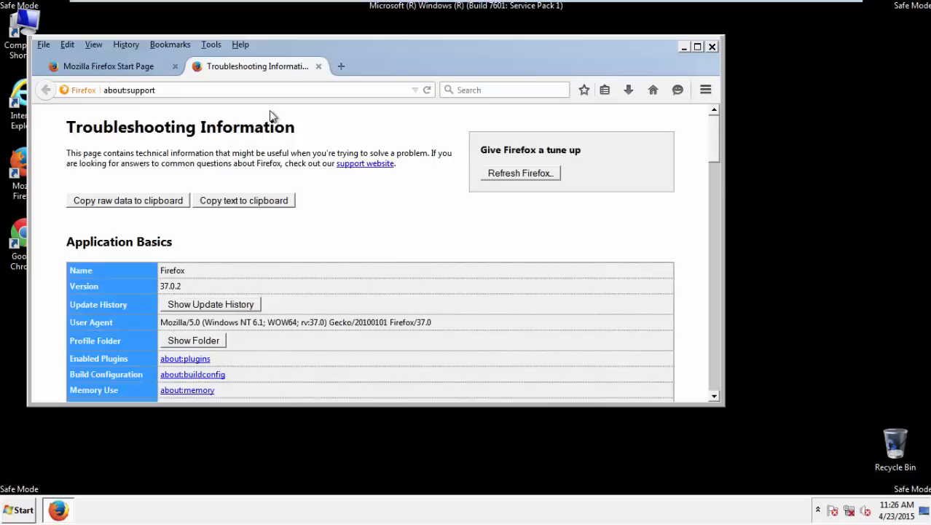
click(519, 172)
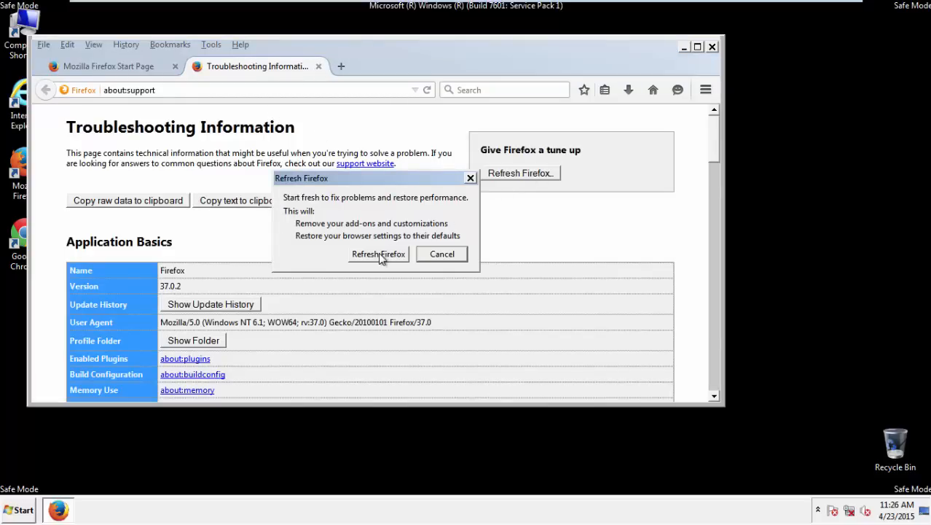
click(379, 254)
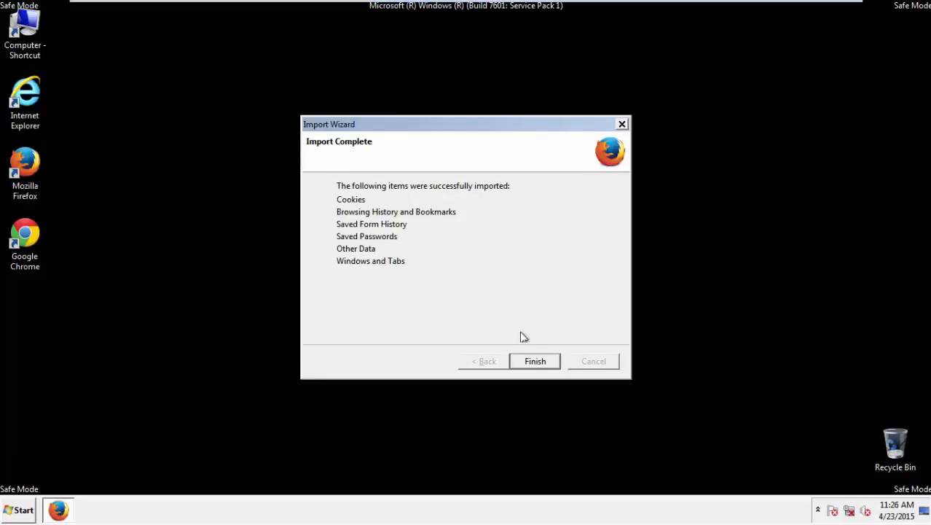
Step: Finish the data import, relaunch Firefox declining the default-browser prompt, and close it
click(535, 362)
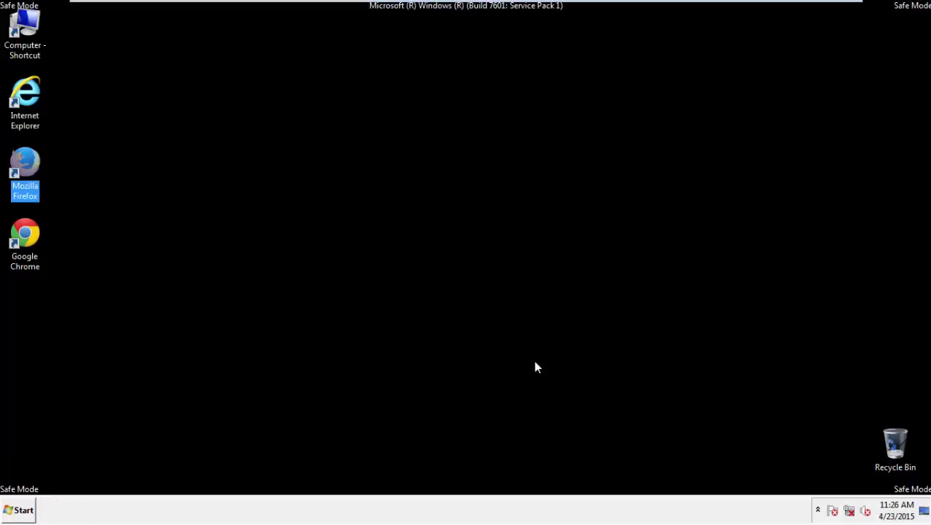
double_click(25, 160)
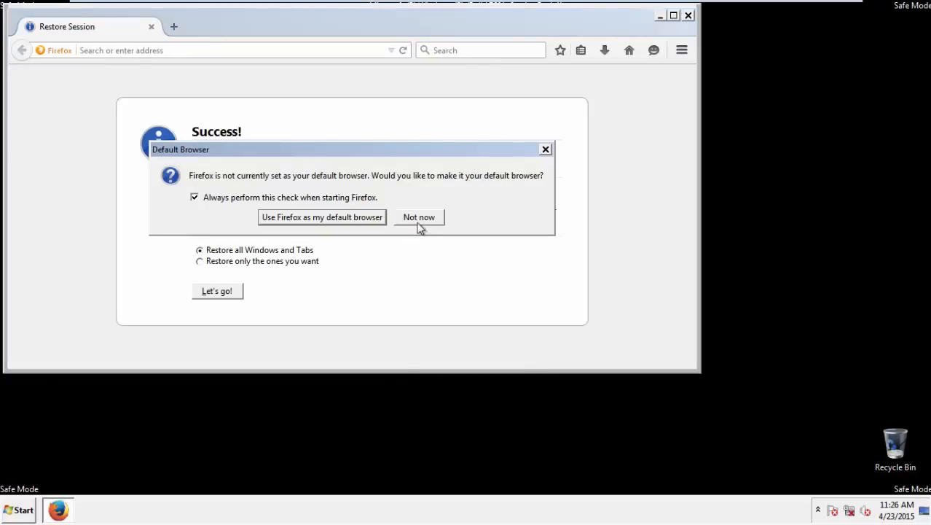
click(420, 216)
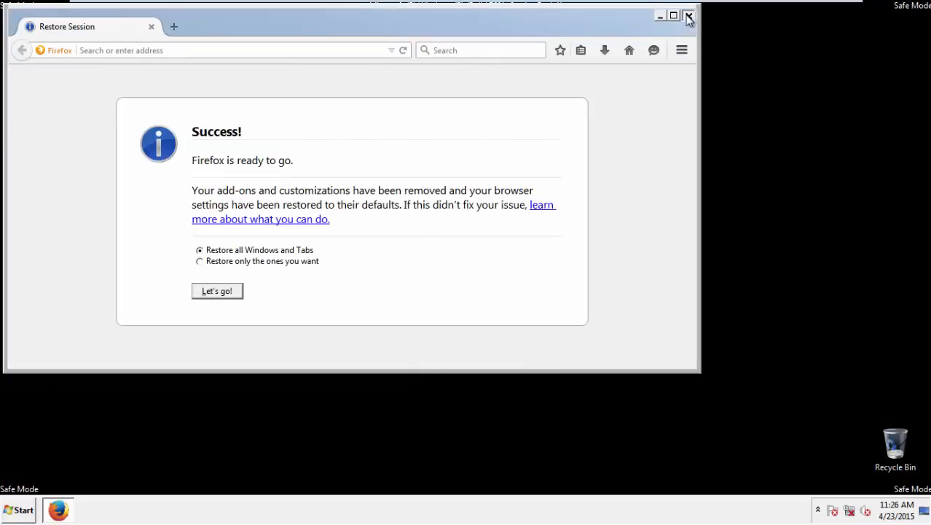
click(688, 15)
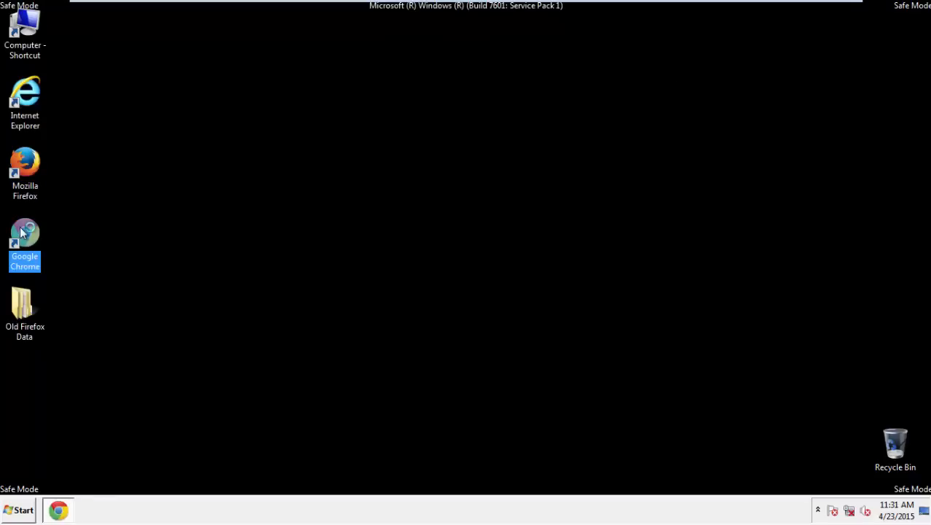
Step: Launch Chrome, dismiss the default-browser bar, and reach Clear browsing data via Settings > History
double_click(24, 241)
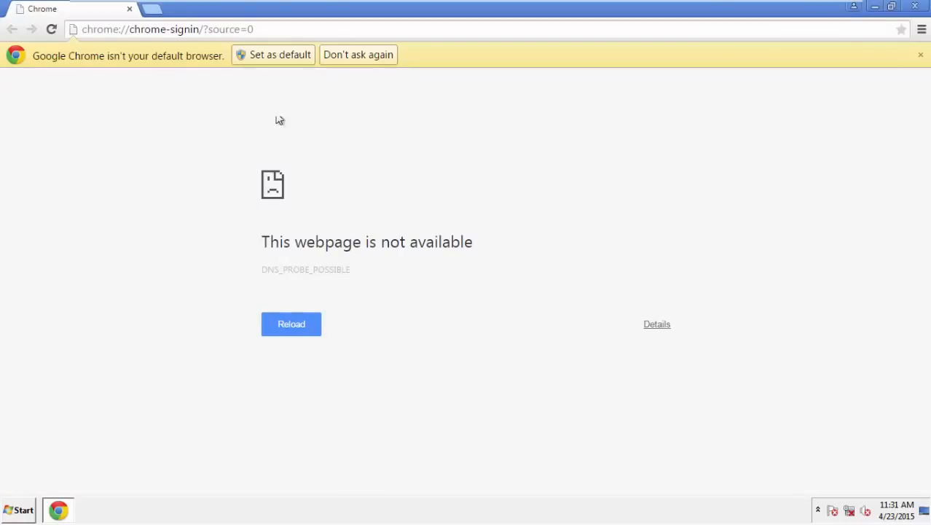
click(921, 55)
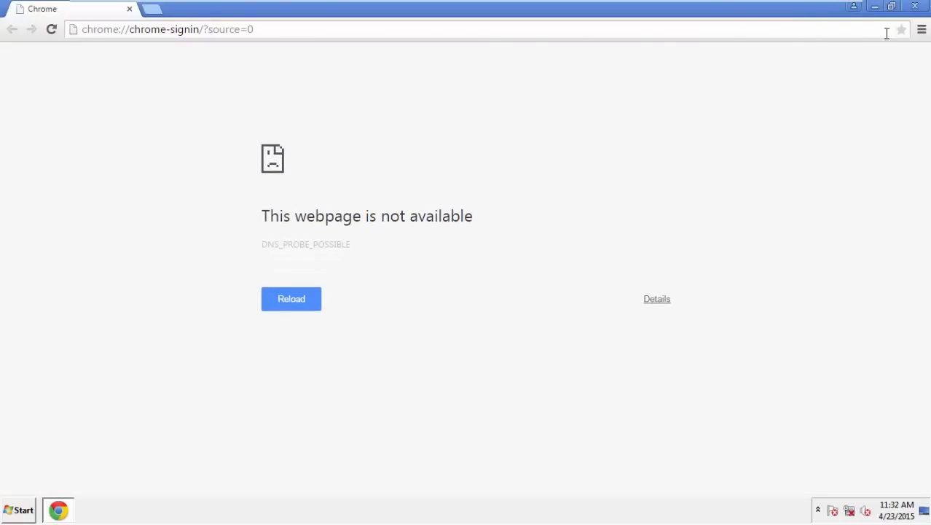
click(921, 29)
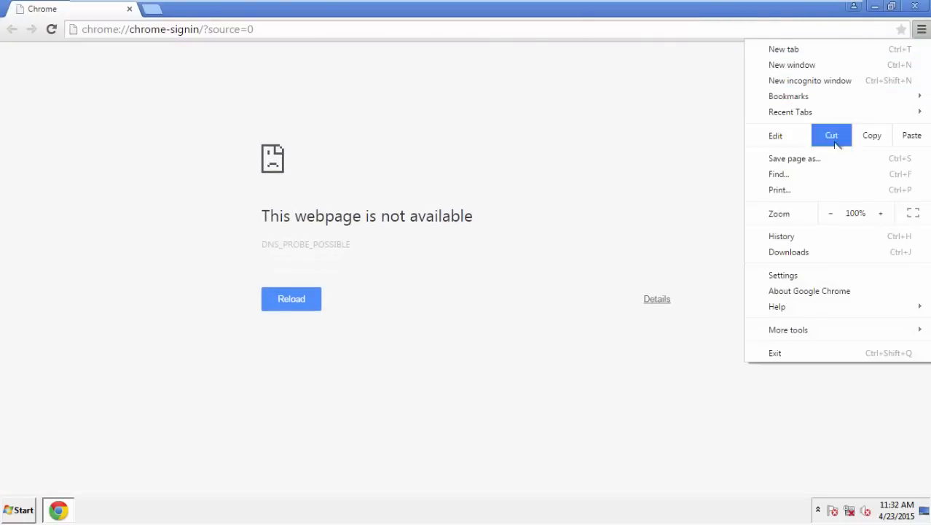
click(784, 274)
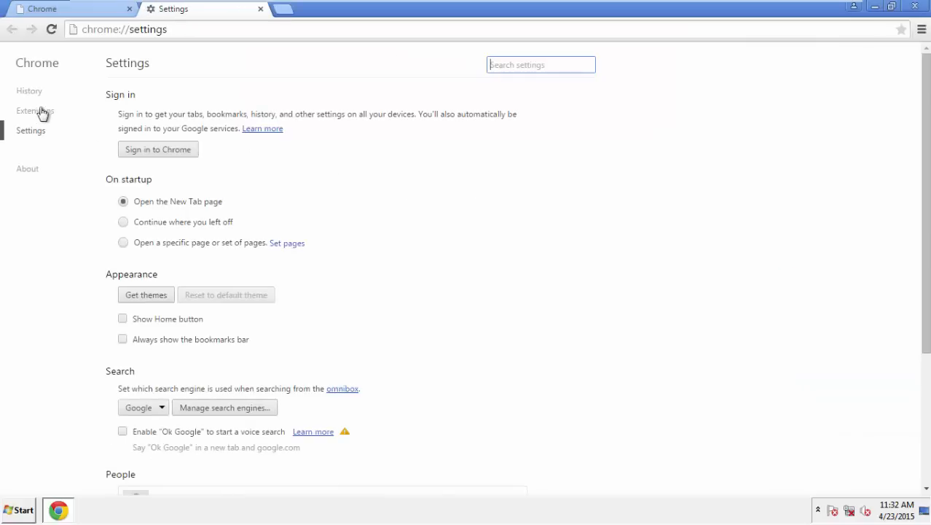
click(29, 90)
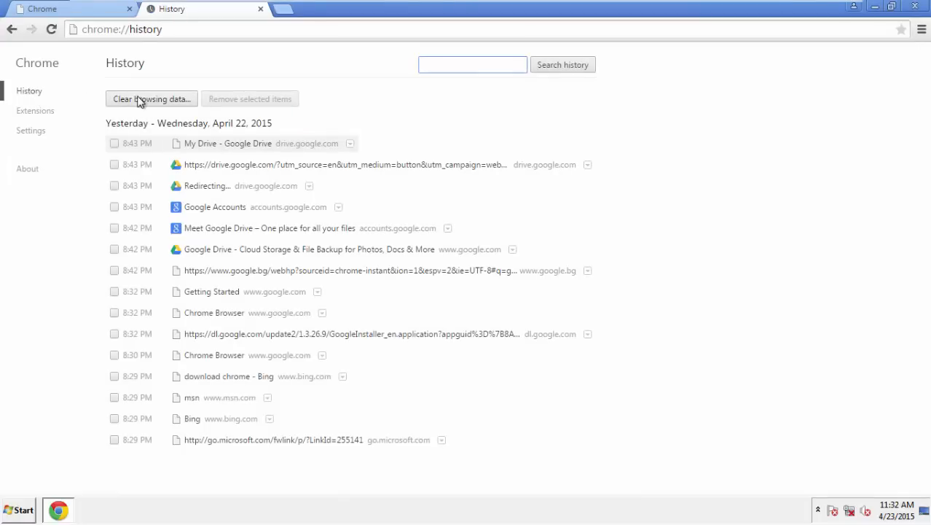
click(152, 99)
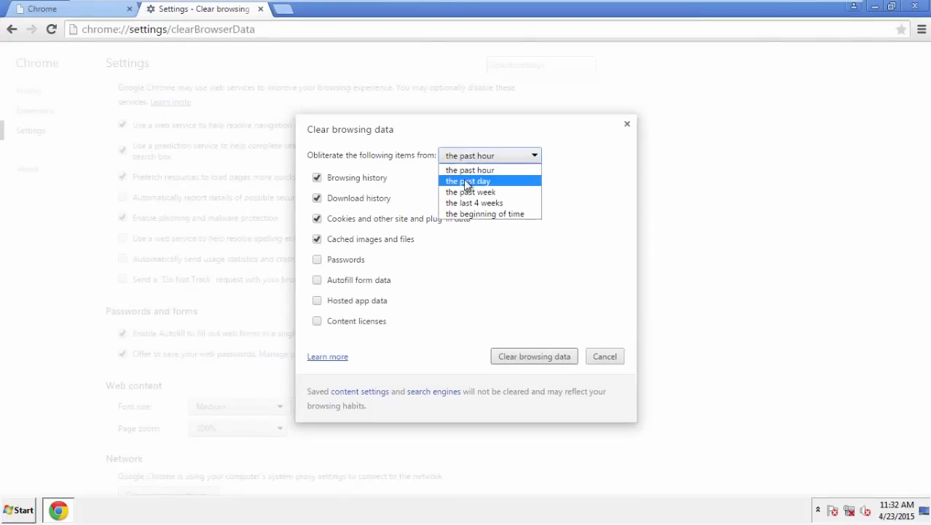
mouse_move(471, 193)
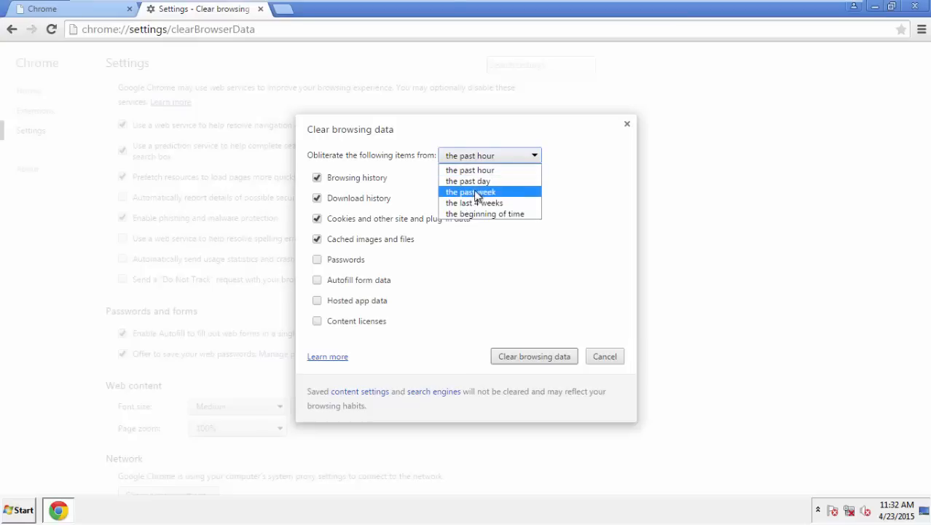
mouse_move(466, 213)
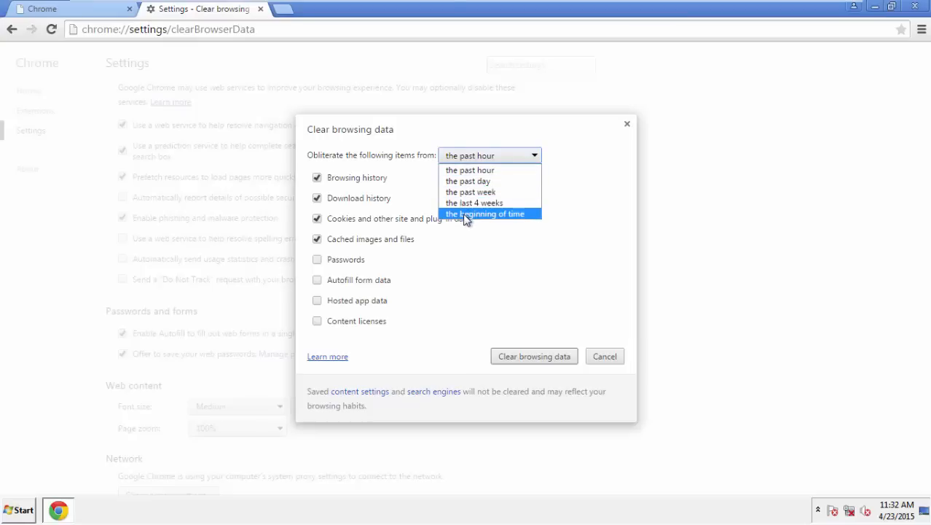
Step: Clear browsing data from the beginning of time including autofill and content licenses
click(485, 213)
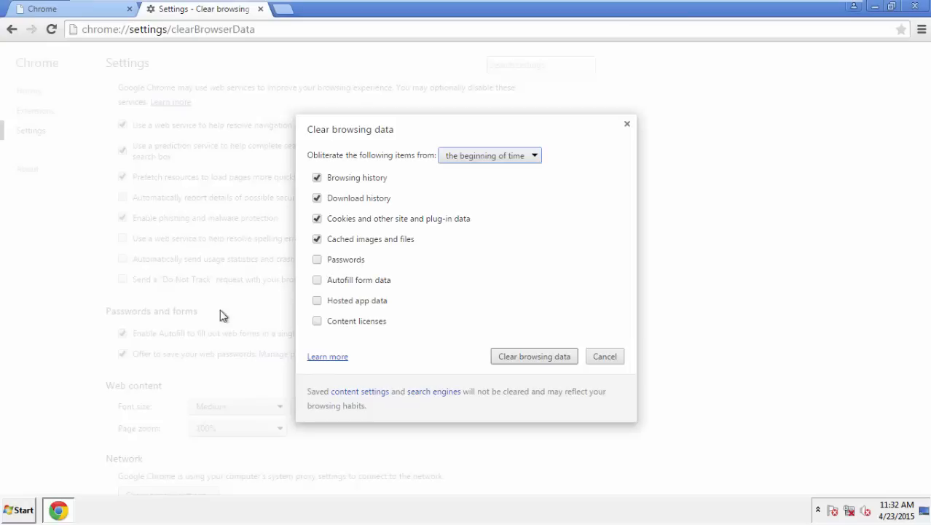
click(318, 280)
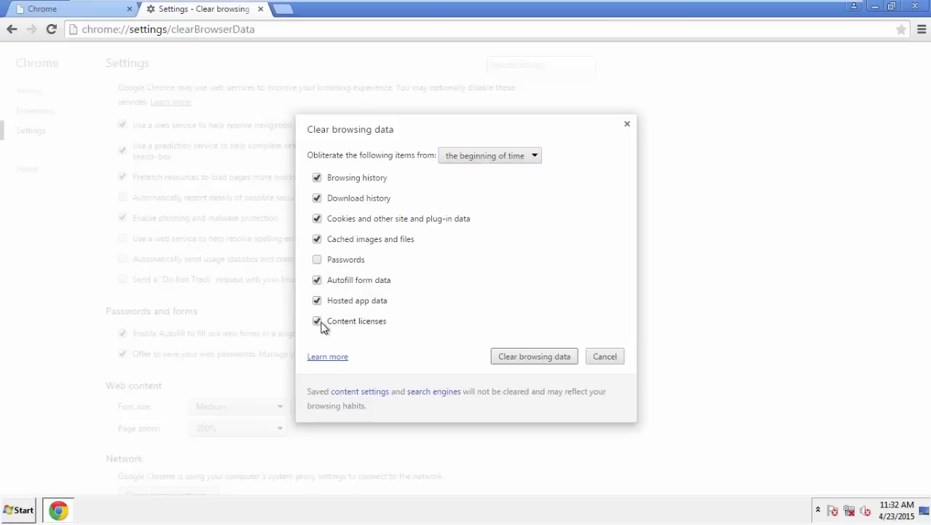
click(533, 356)
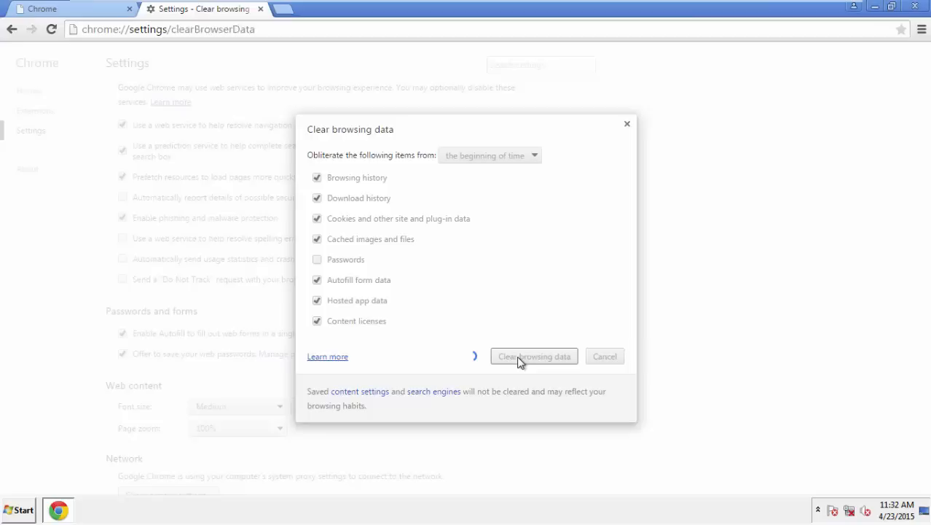
click(534, 355)
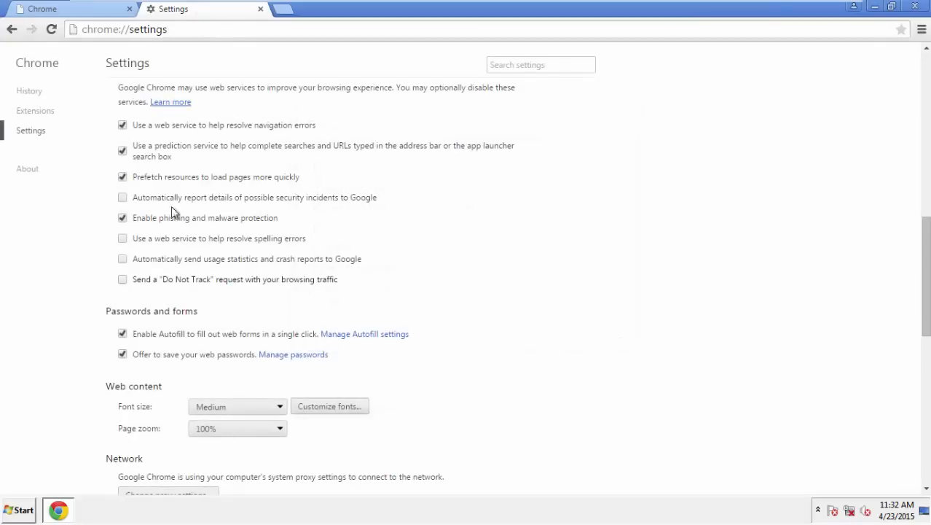
Step: Reset Chrome settings to their original defaults and close the browser
scroll(down, 3)
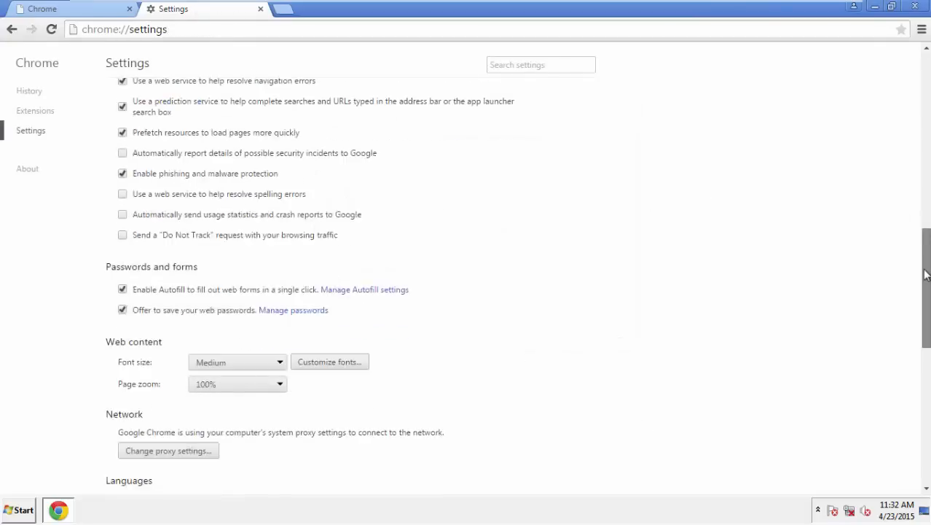
scroll(down, 3)
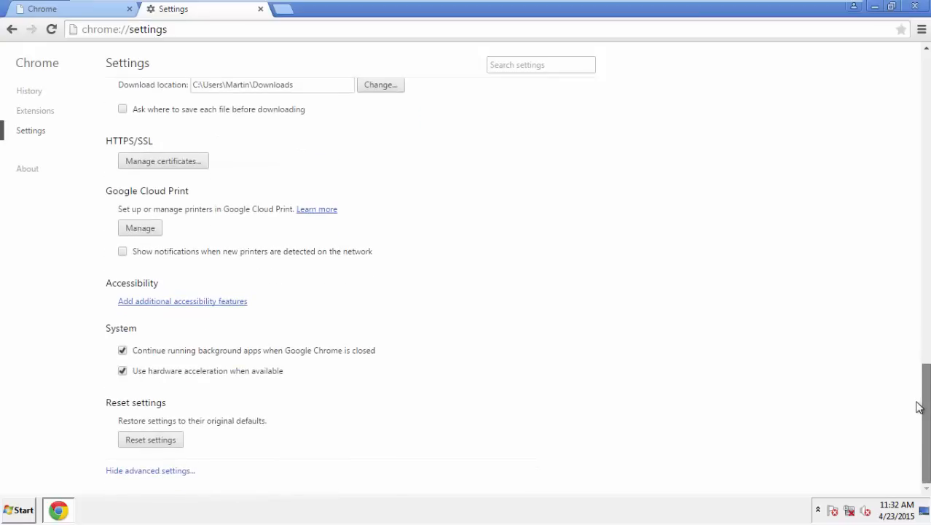
click(150, 439)
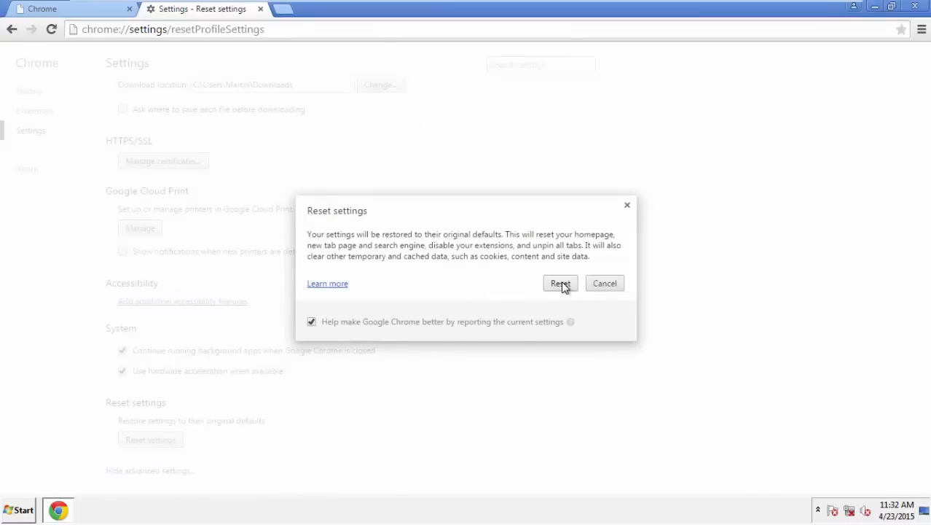
click(560, 283)
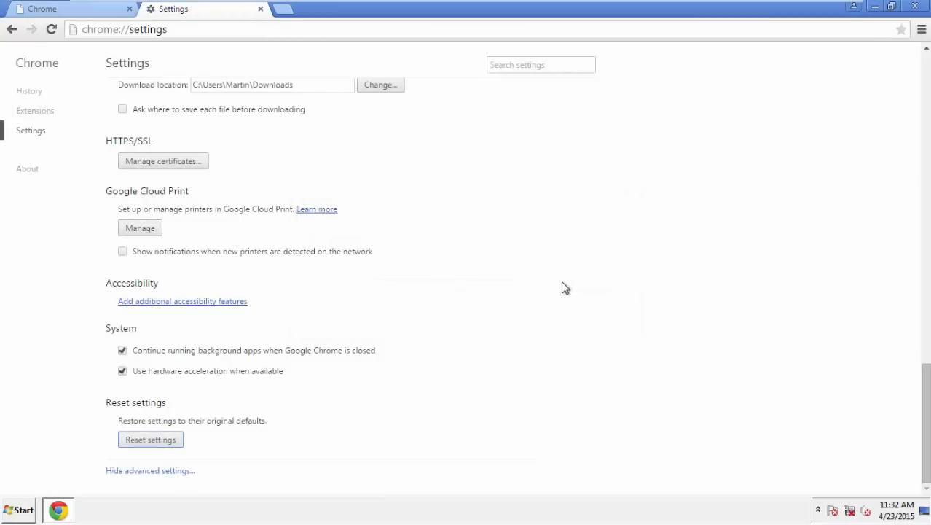
click(915, 9)
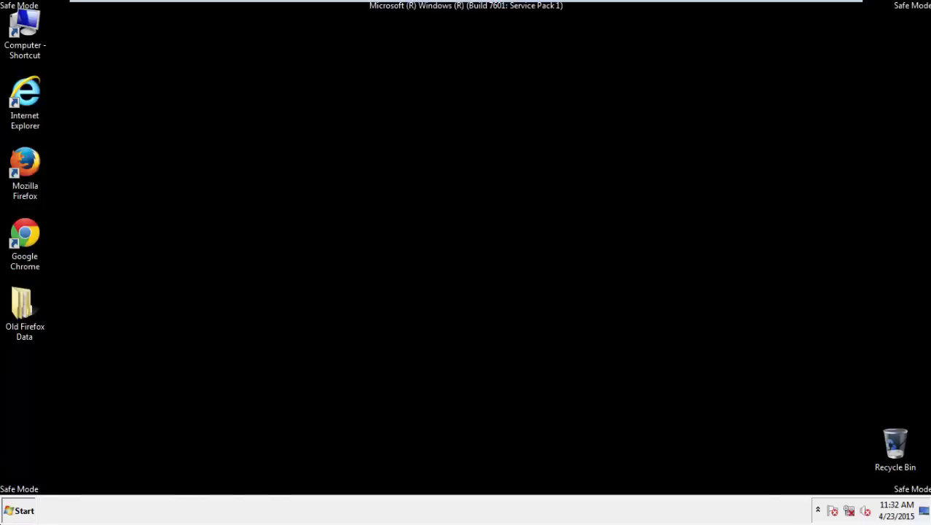
Step: Restart the PC from the Start menu to leave Safe Mode
click(22, 510)
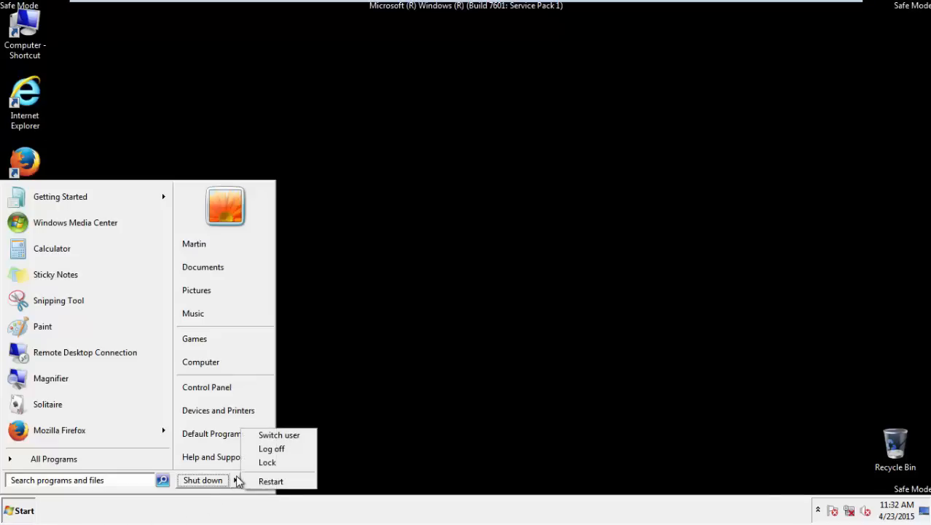
click(271, 481)
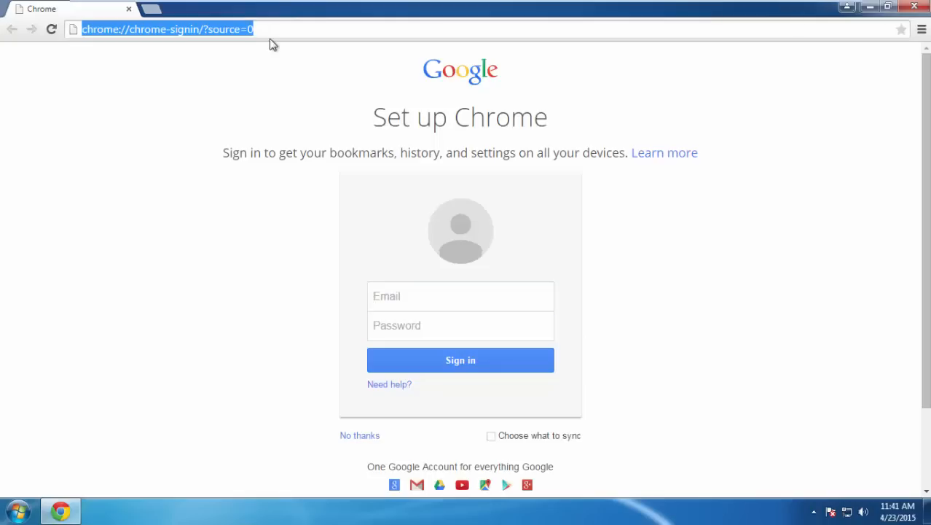
Step: Browse to howtoremove.guide and reach its PC Optimization Tips article through the Tips section
text(howtoremove.guide)
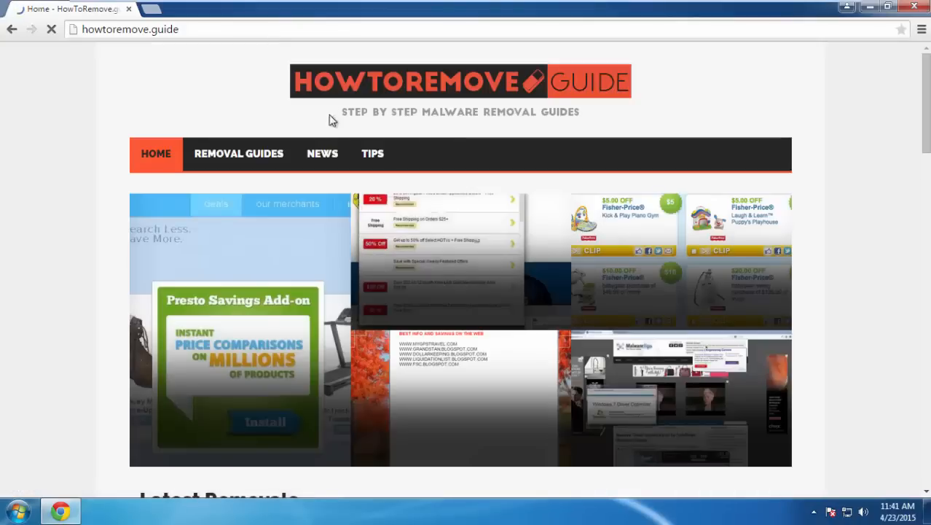
click(374, 153)
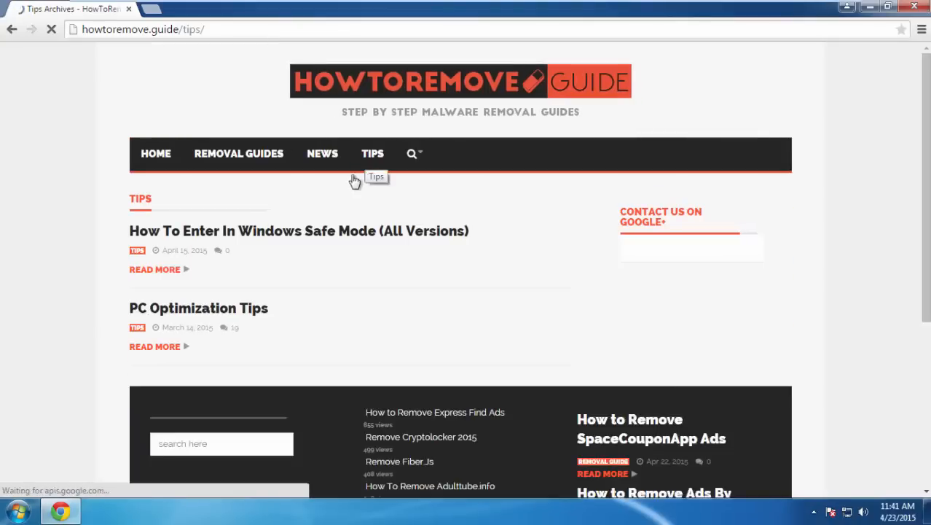
click(199, 307)
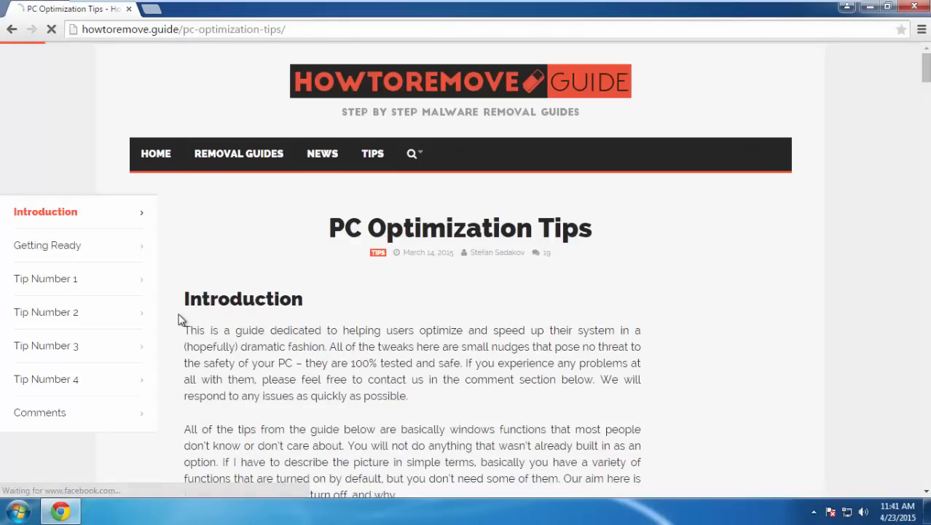